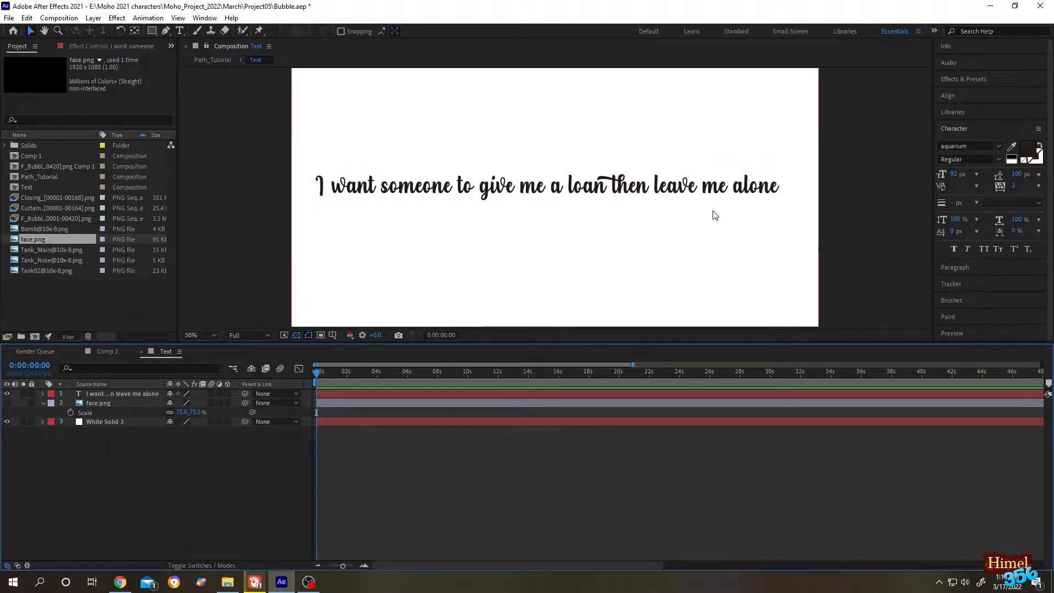
On the sentence's text layer, draw a wavy open mask path across the composition.
click(121, 394)
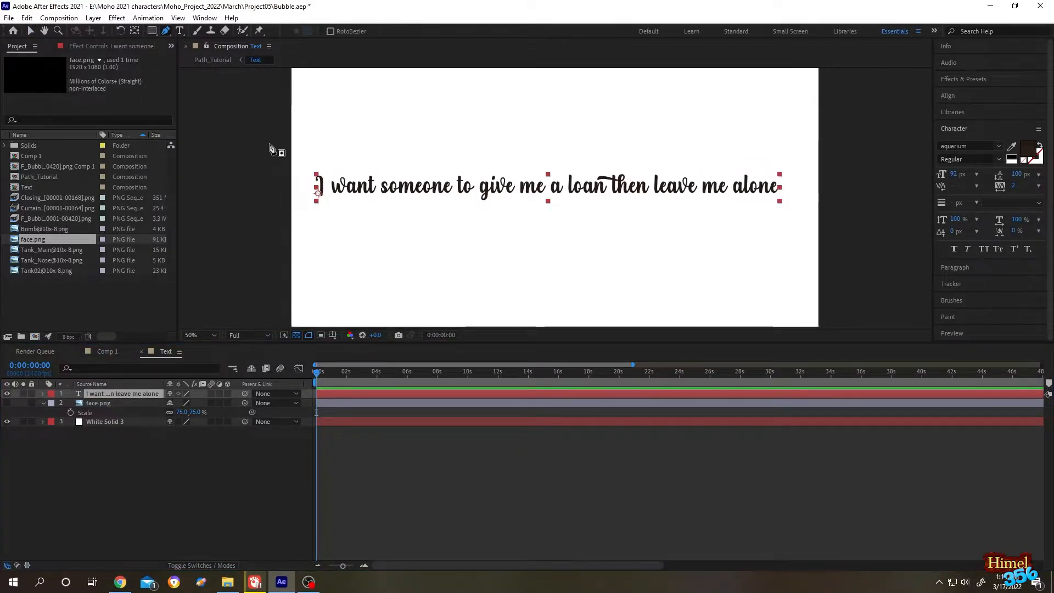
click(351, 137)
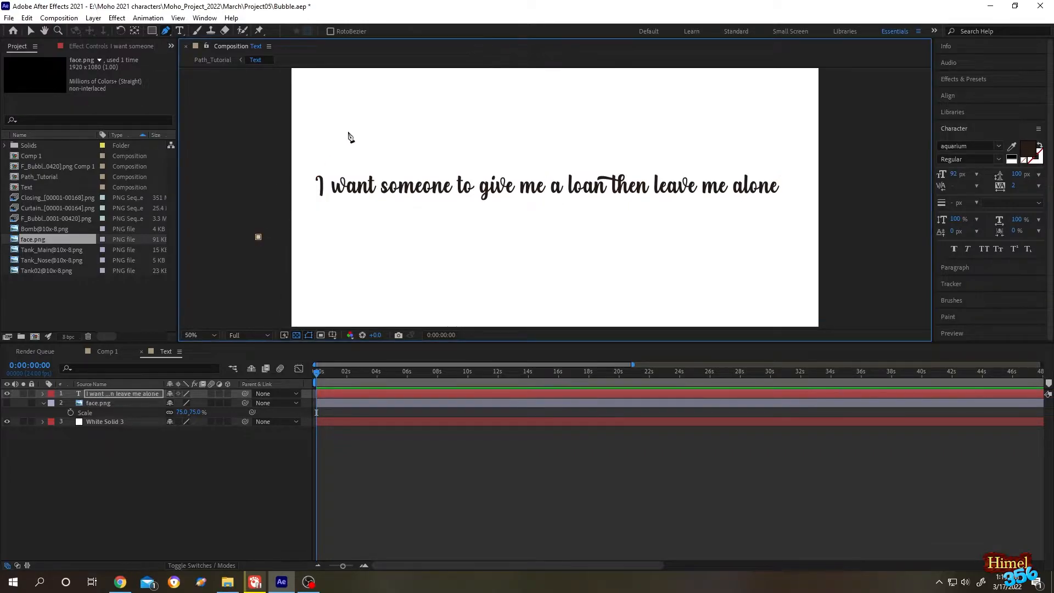
drag(257, 237, 350, 142)
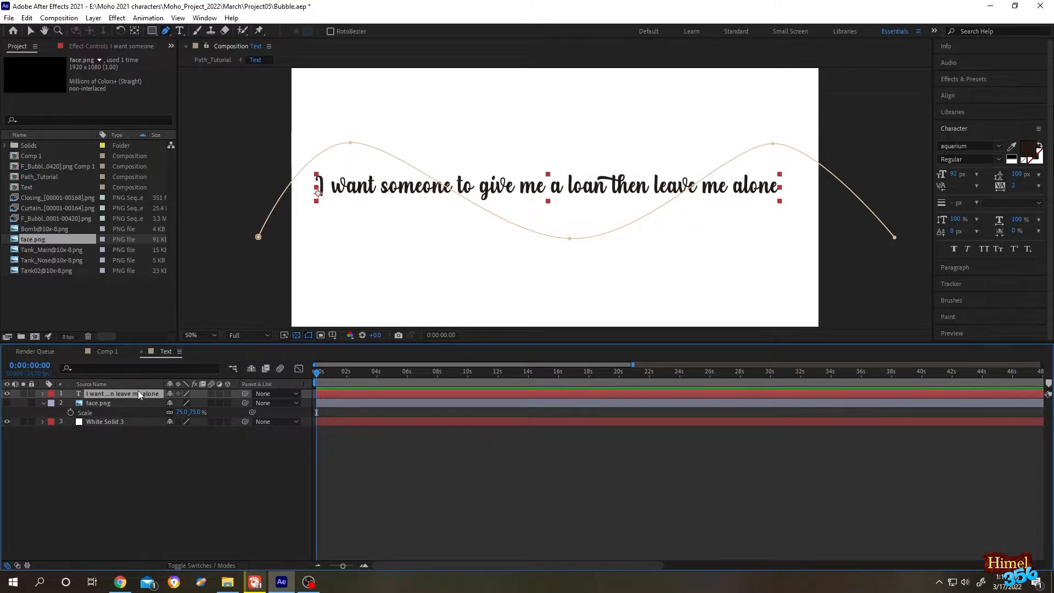
Expand the text layer's Text and Masks properties to reveal Path Options.
click(42, 393)
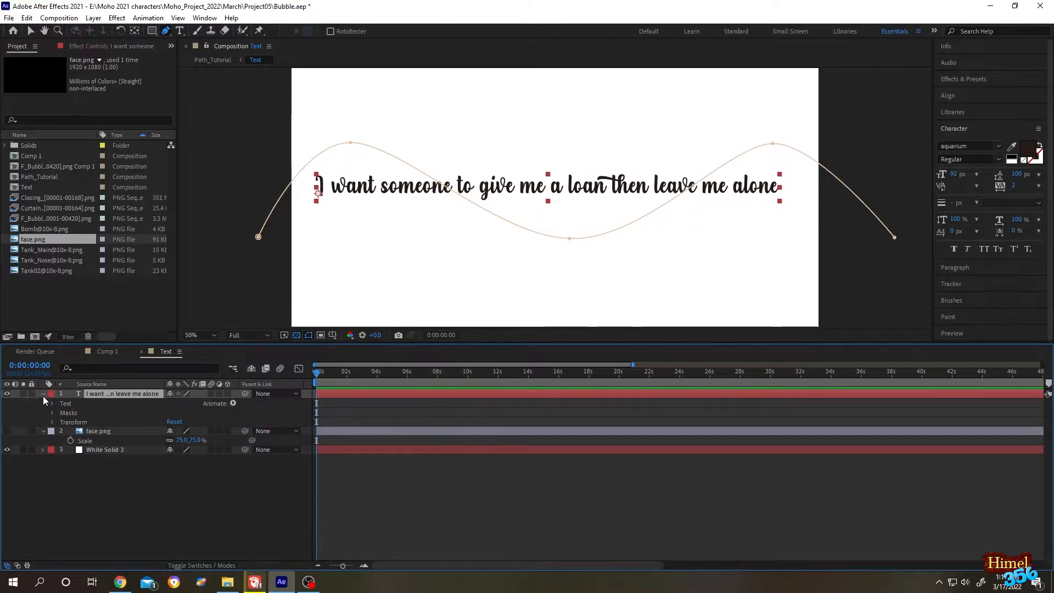
click(51, 403)
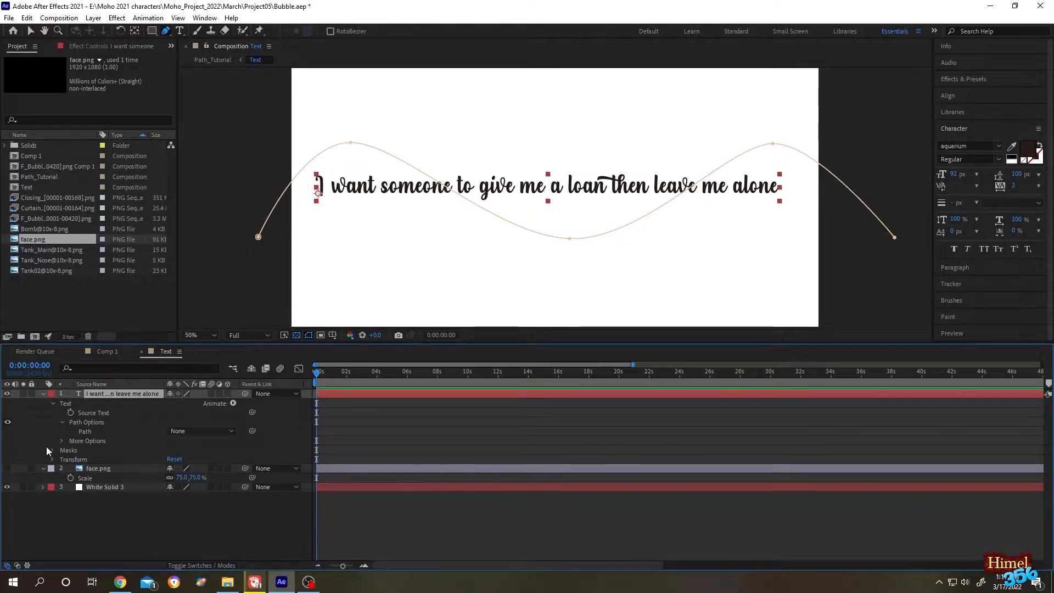
click(53, 450)
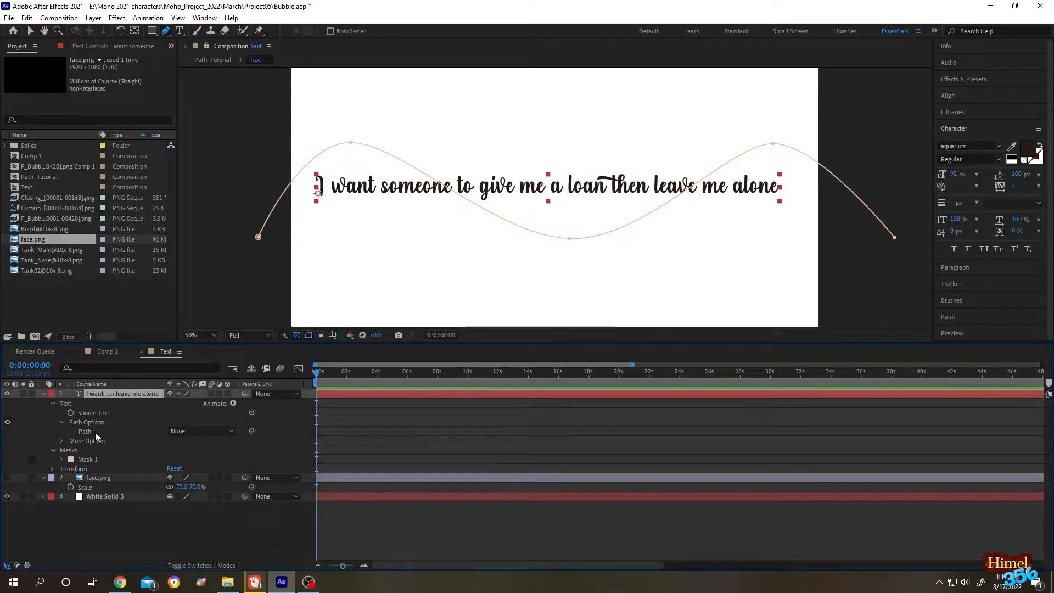
Set the text Path to Mask 1 and turn Force Alignment on.
click(201, 431)
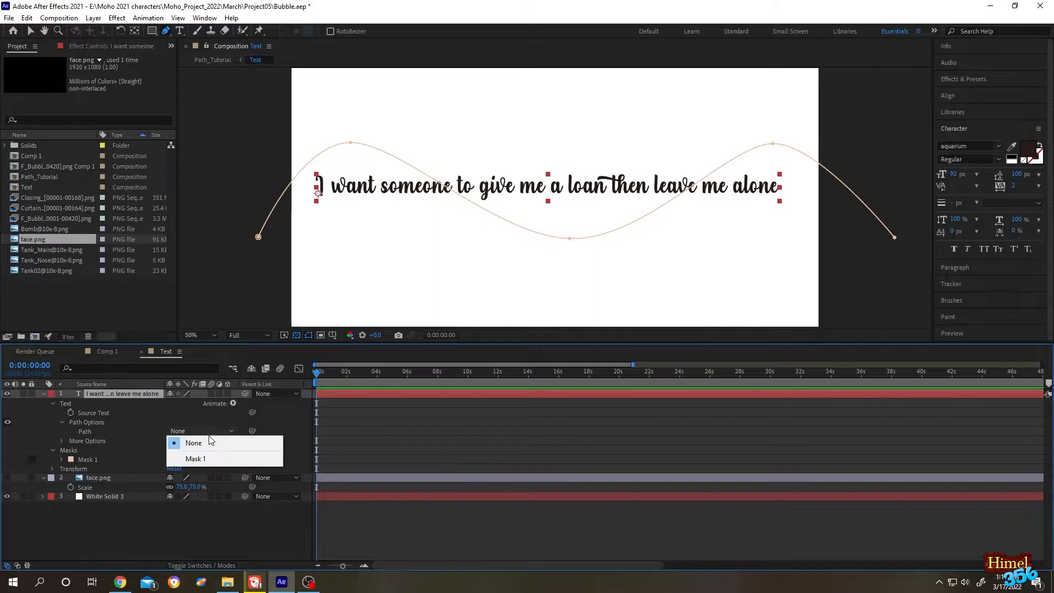
click(195, 458)
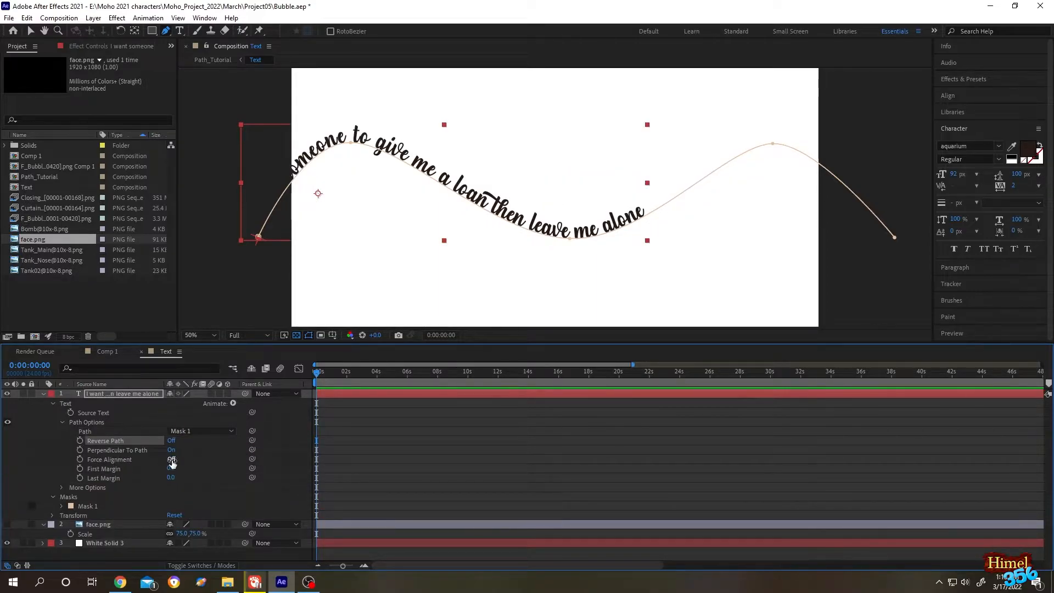
click(171, 459)
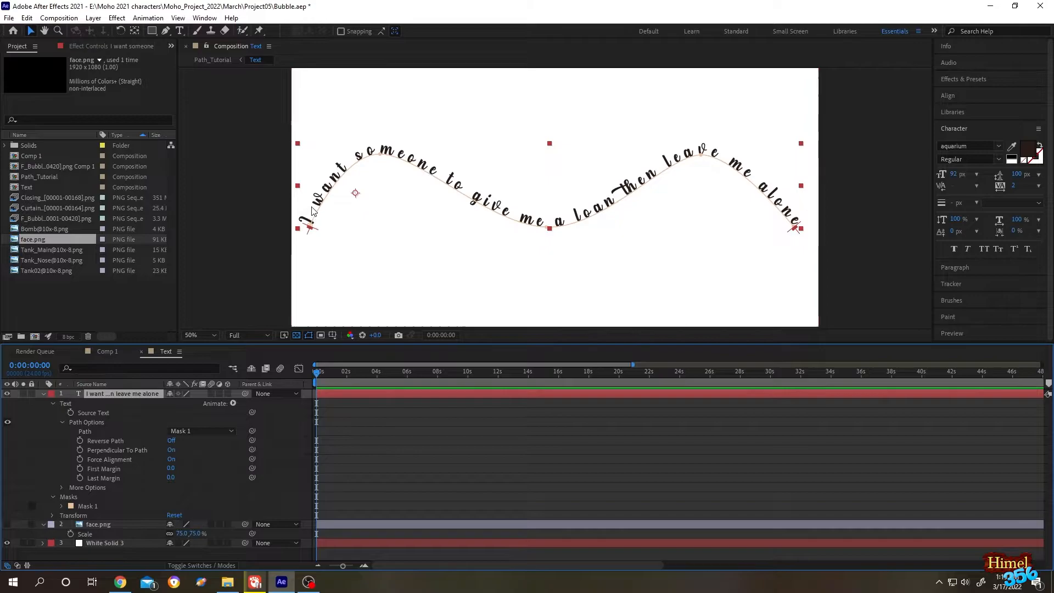
mouse_move(726, 164)
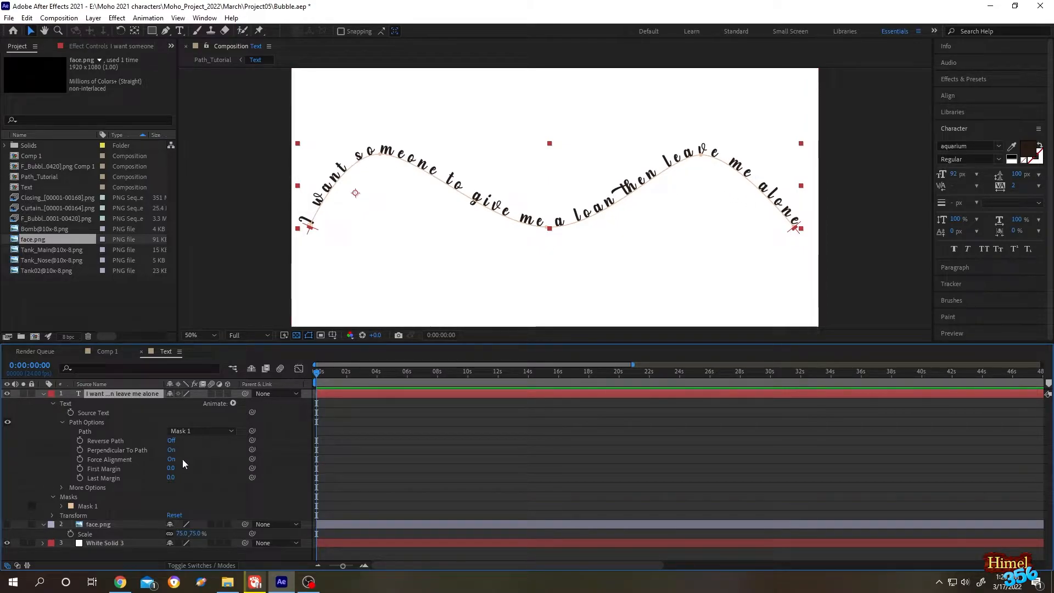
Turn Force Alignment off, remove Mask 1, and show the face.png layer.
click(171, 459)
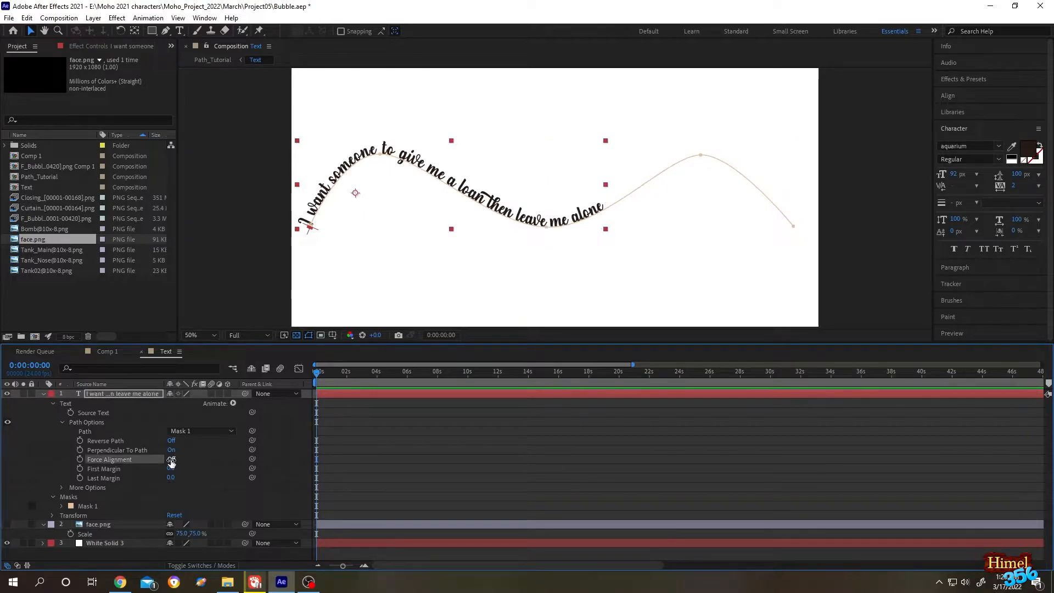
click(171, 458)
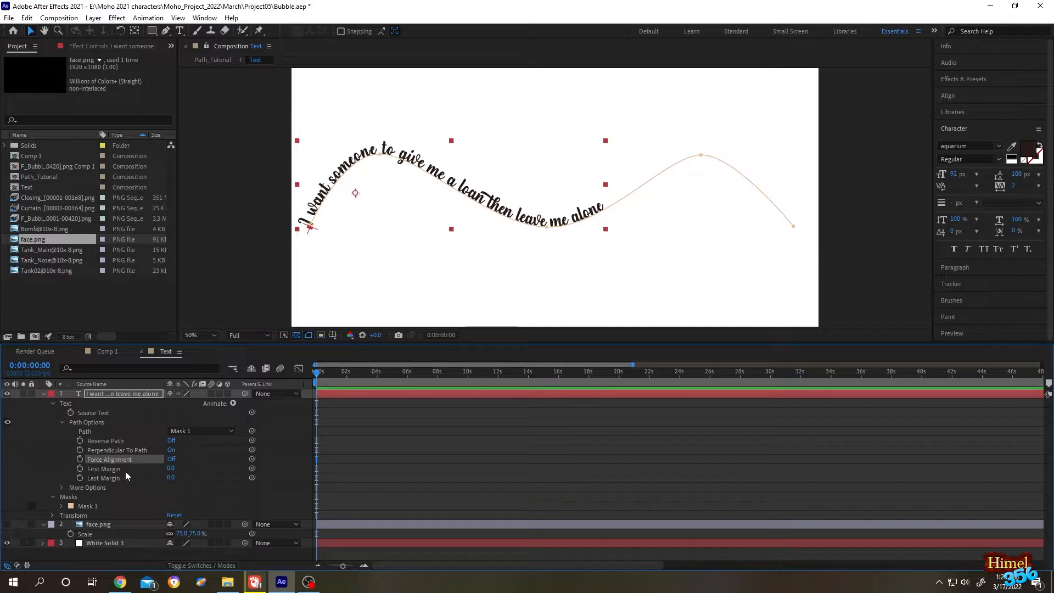
click(79, 469)
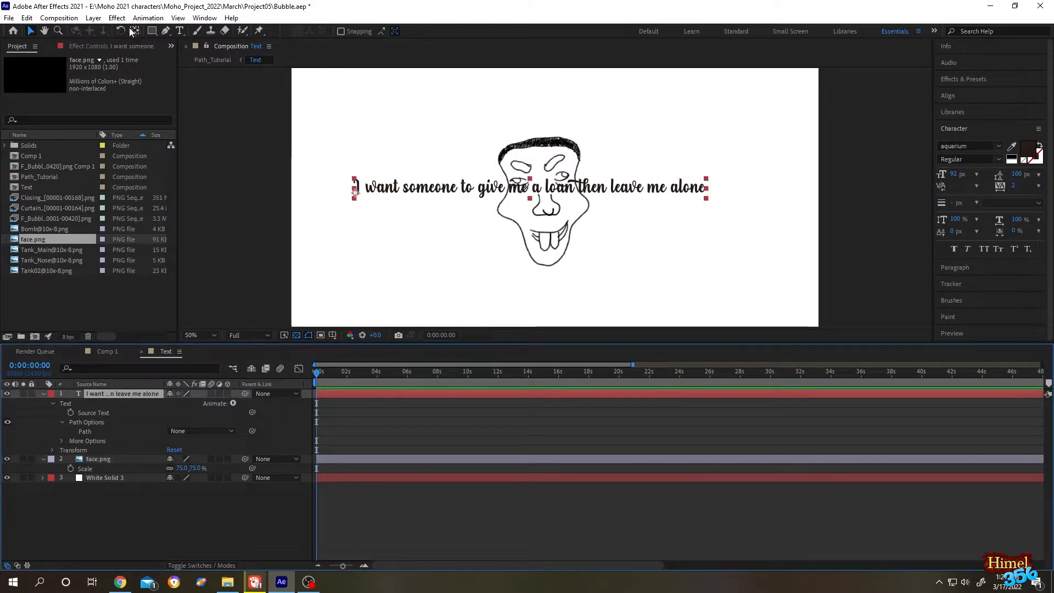
Draw a circular mask around the face with the Ellipse tool and expand Text settings.
click(153, 31)
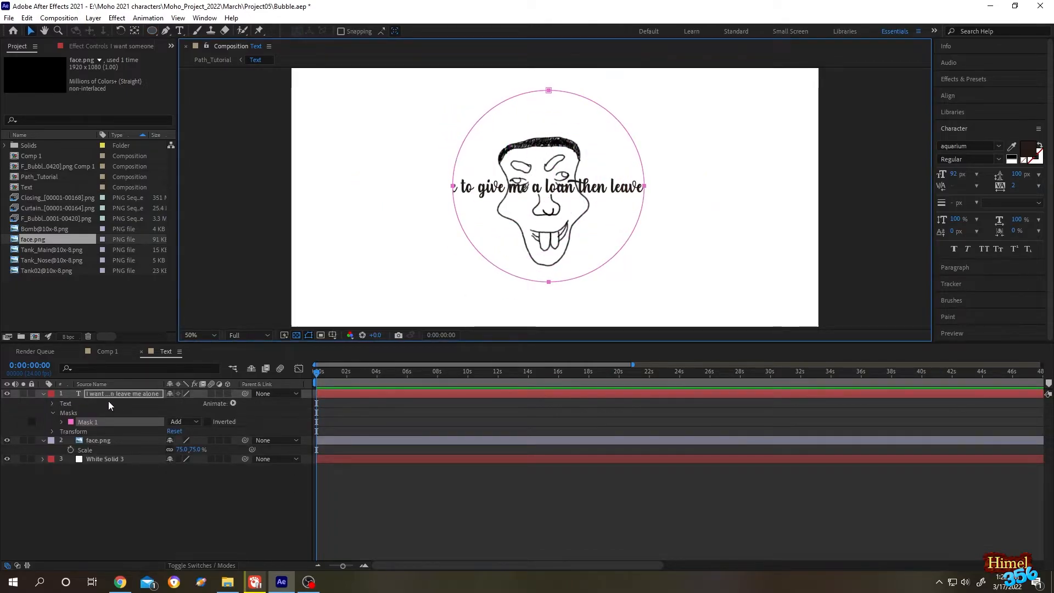
click(51, 403)
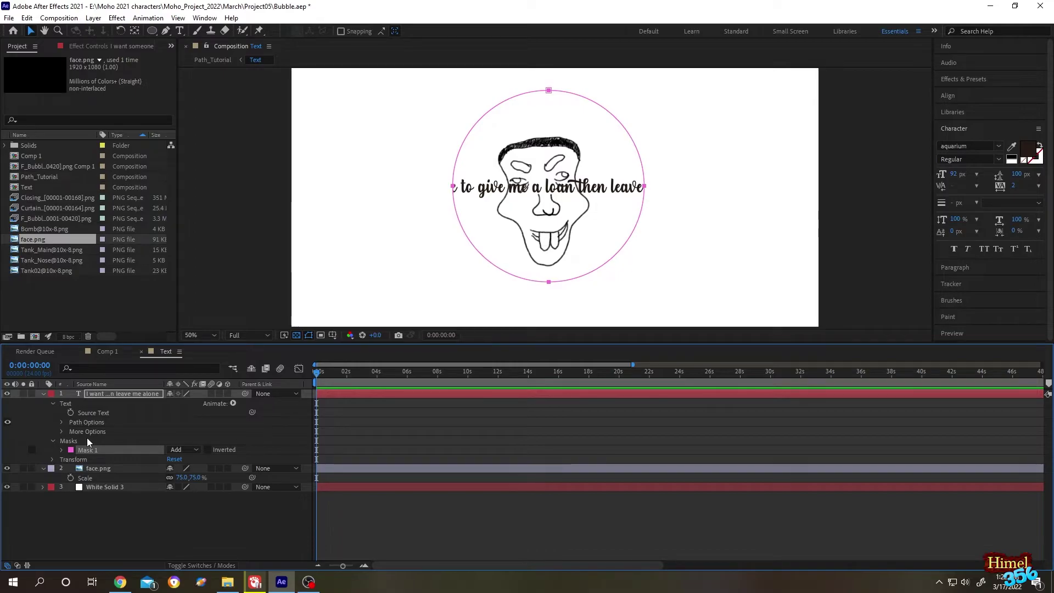
Set Path to the circular Mask 1 and turn Reverse Path on.
click(62, 421)
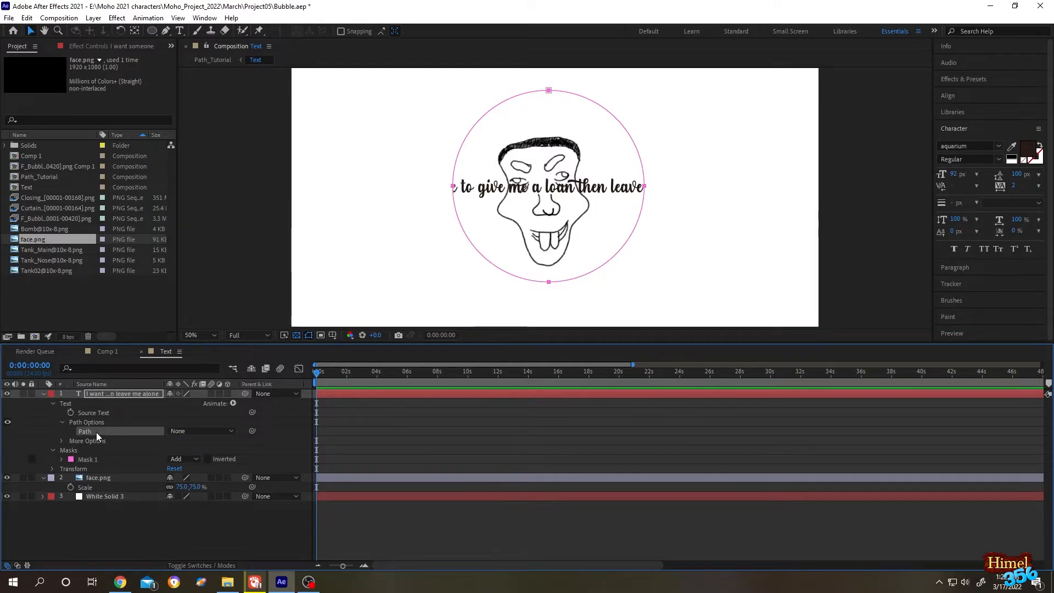
click(201, 431)
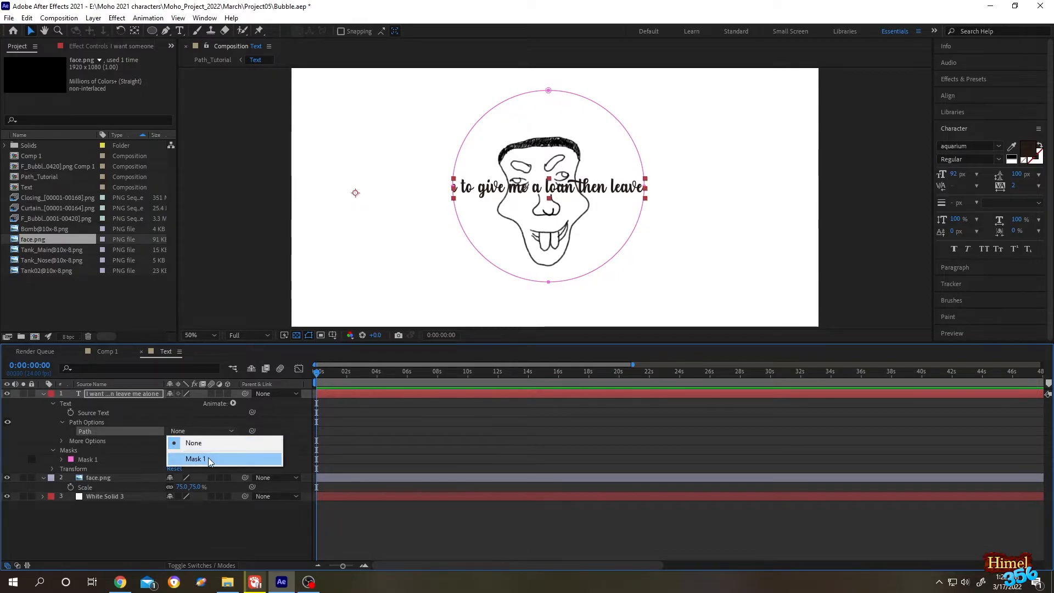
click(196, 459)
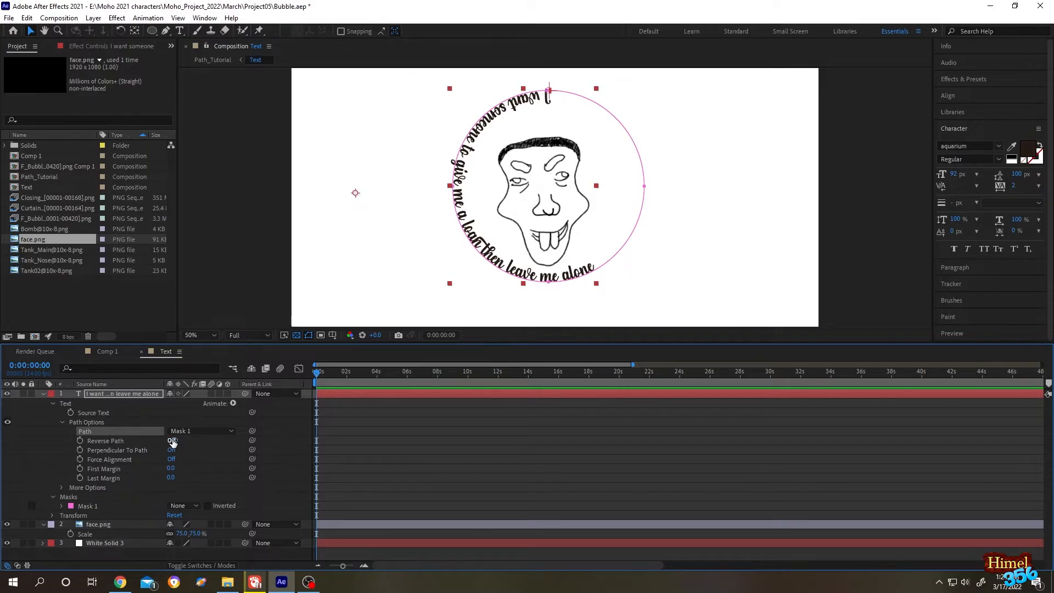
click(170, 440)
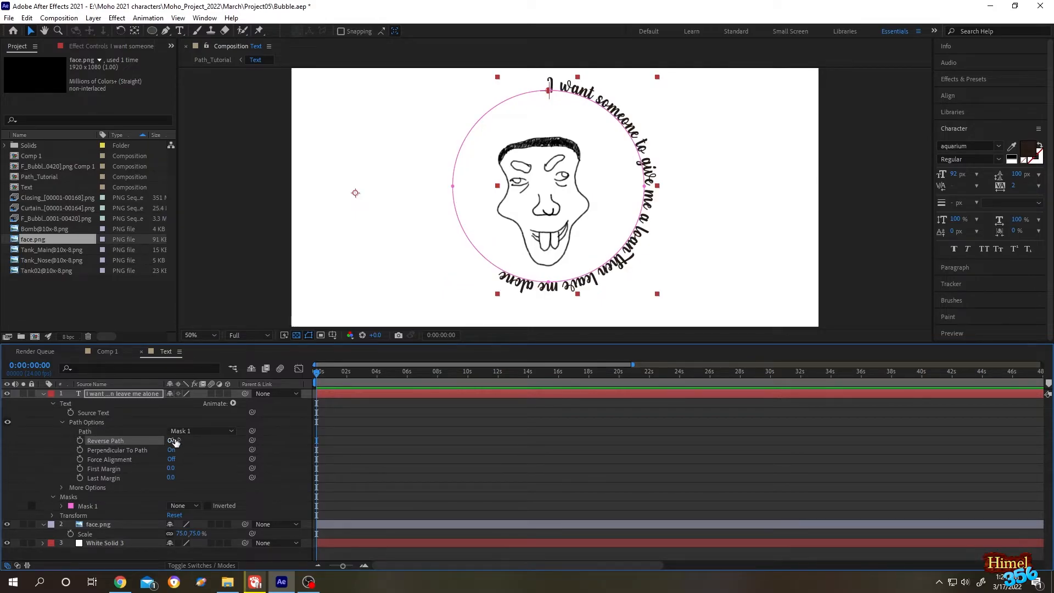
click(171, 440)
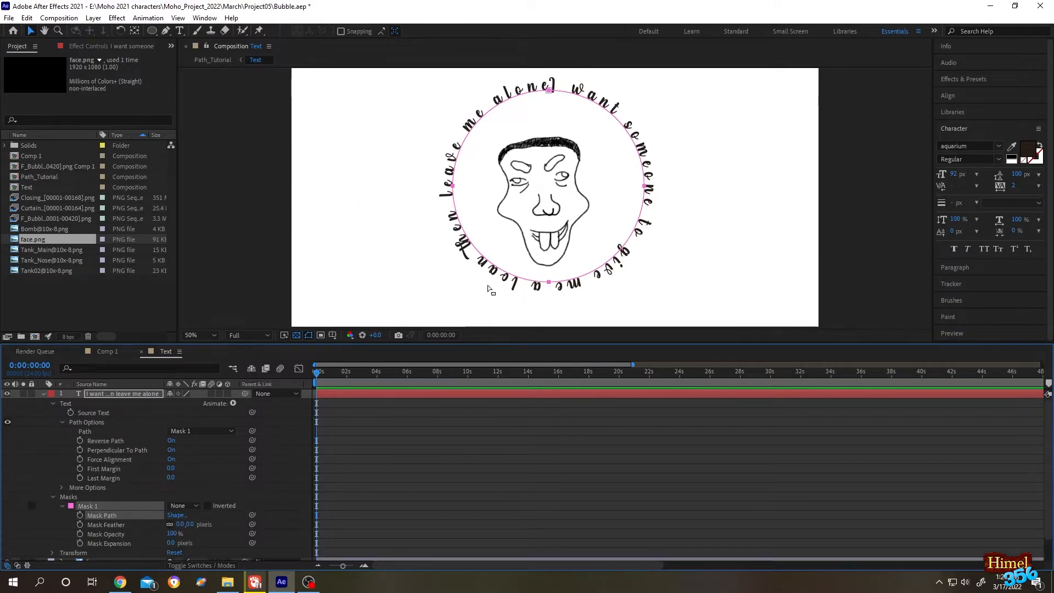
mouse_move(652, 238)
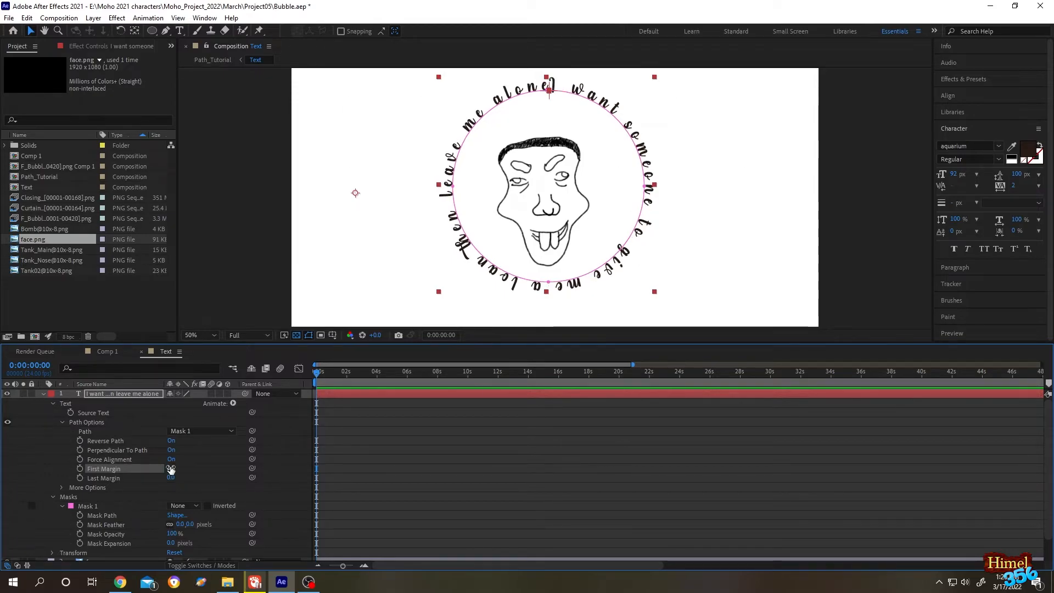
Turn Force Alignment off for the circling sentence.
click(171, 459)
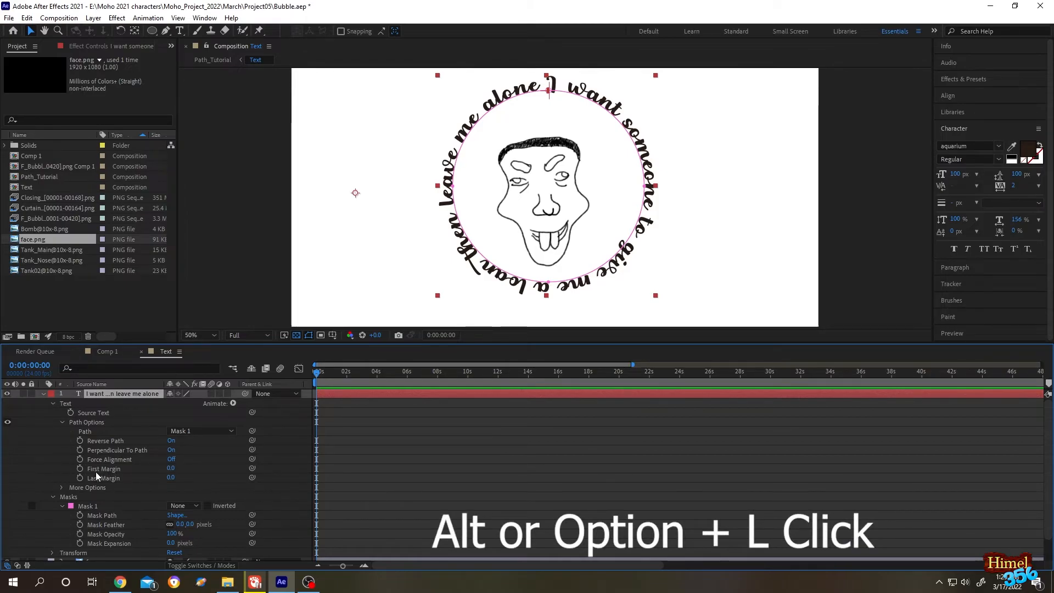
Add an expression to First Margin and type 'time' to replace the default.
click(80, 468)
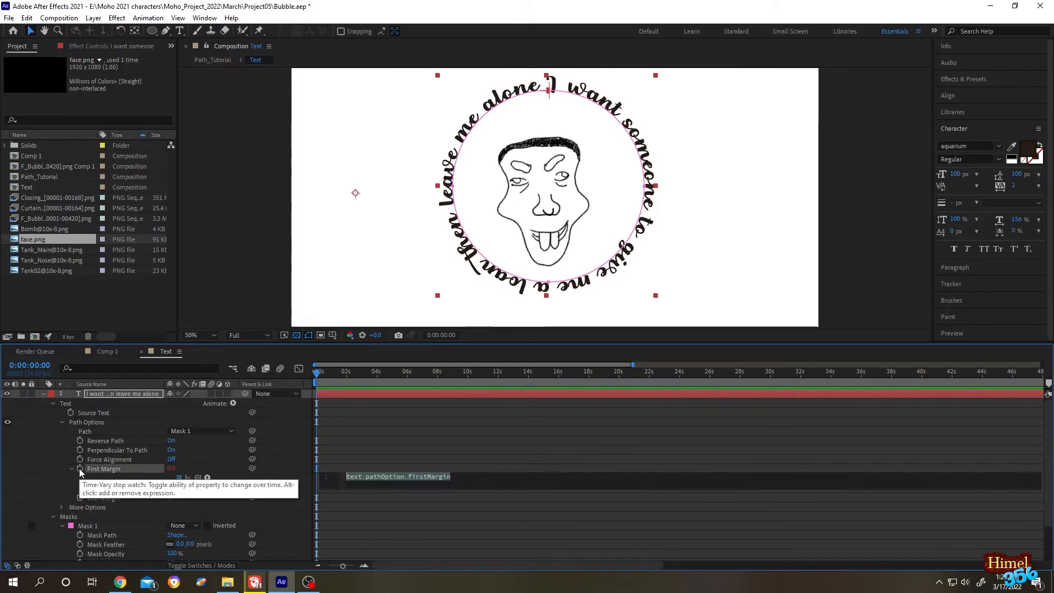
click(79, 469)
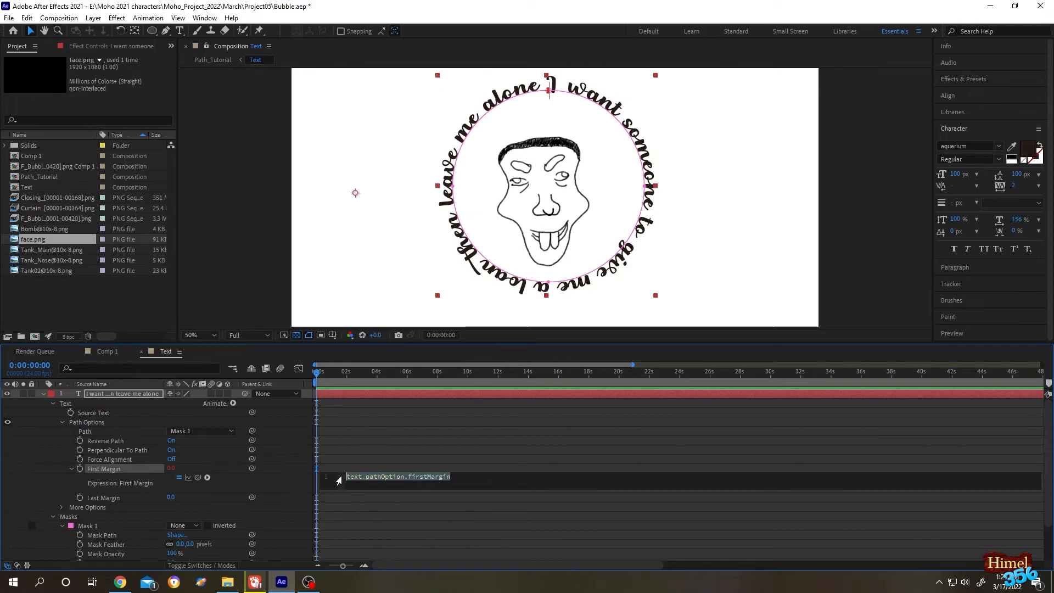
text(time * 200)
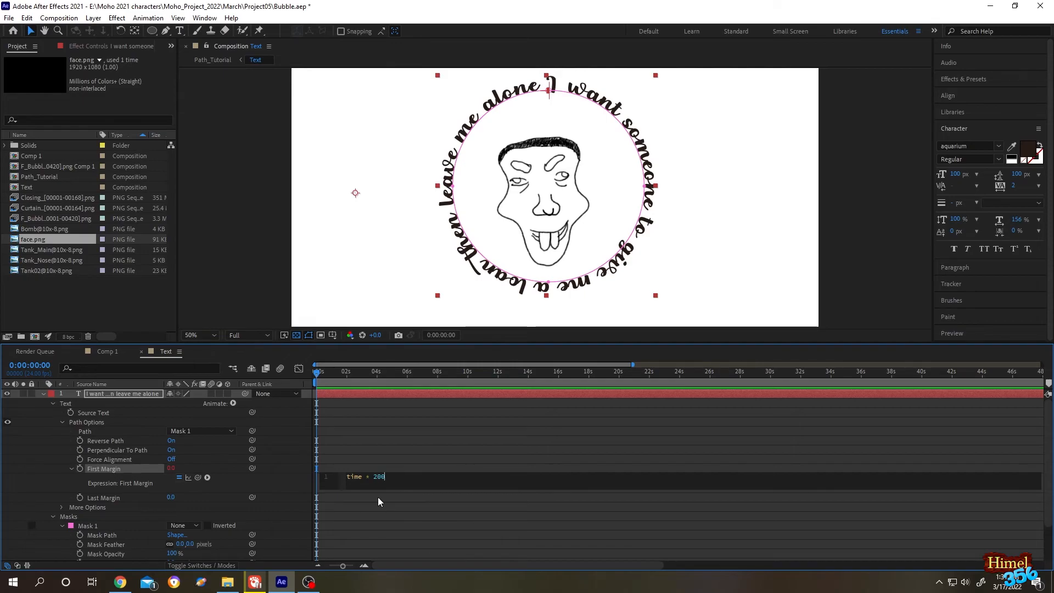
mouse_move(143, 479)
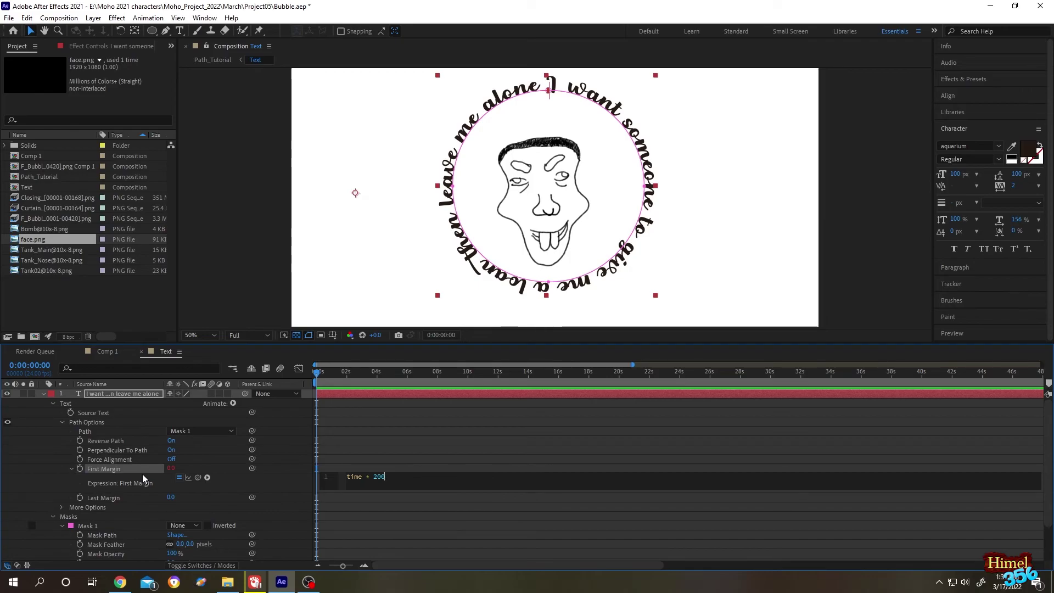
mouse_move(397, 477)
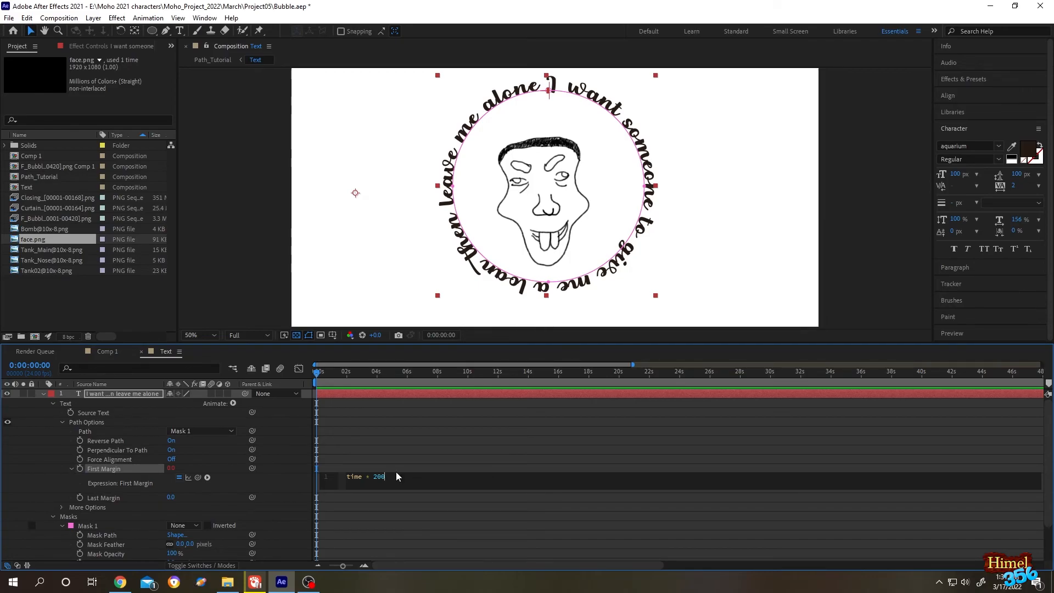